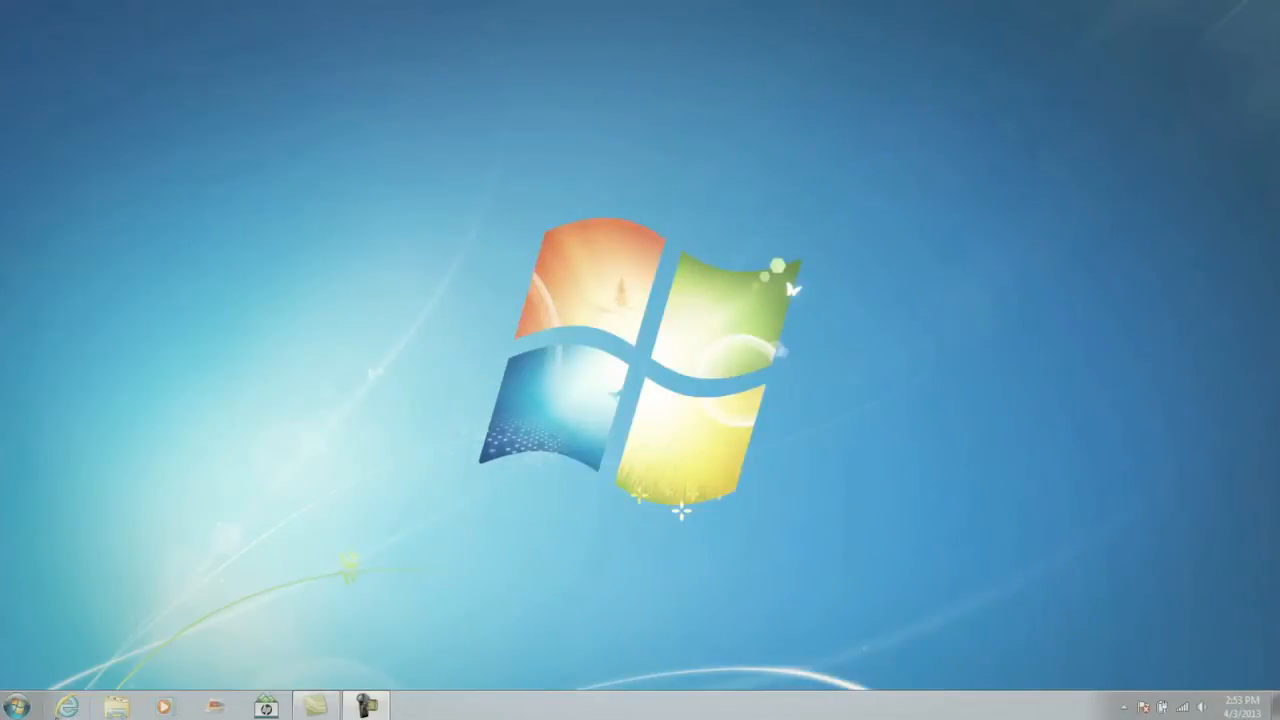
- Launch the DVR backup Player from the Start menu
left_click(20, 700)
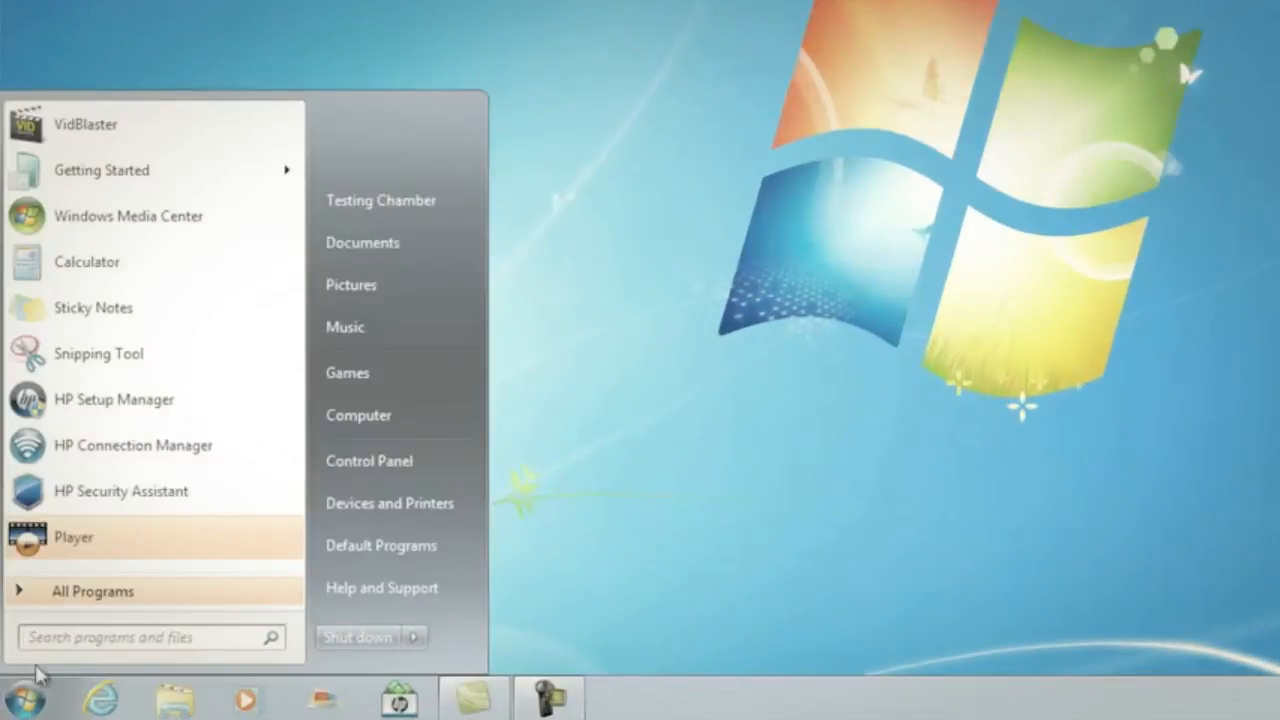
left_click(72, 536)
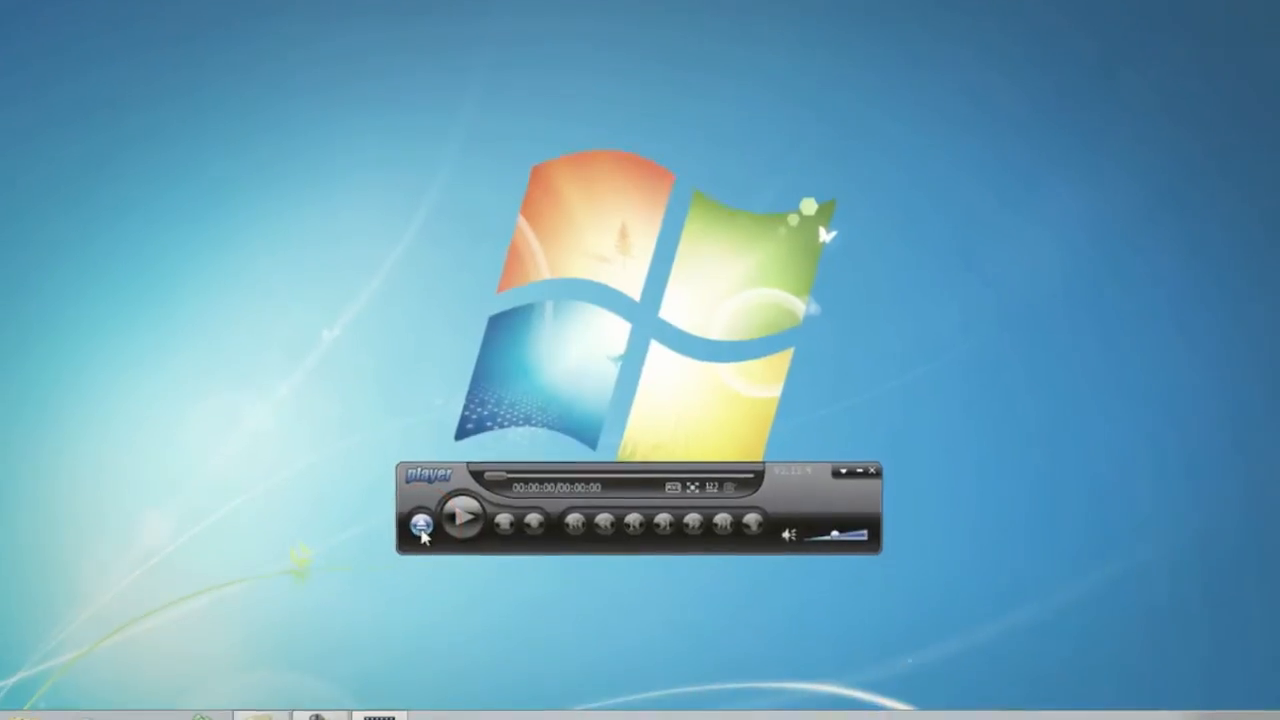
- Open 001_M_130305145257.dav from G PROGRAM (G:) so CAM 1 footage plays
left_click(424, 524)
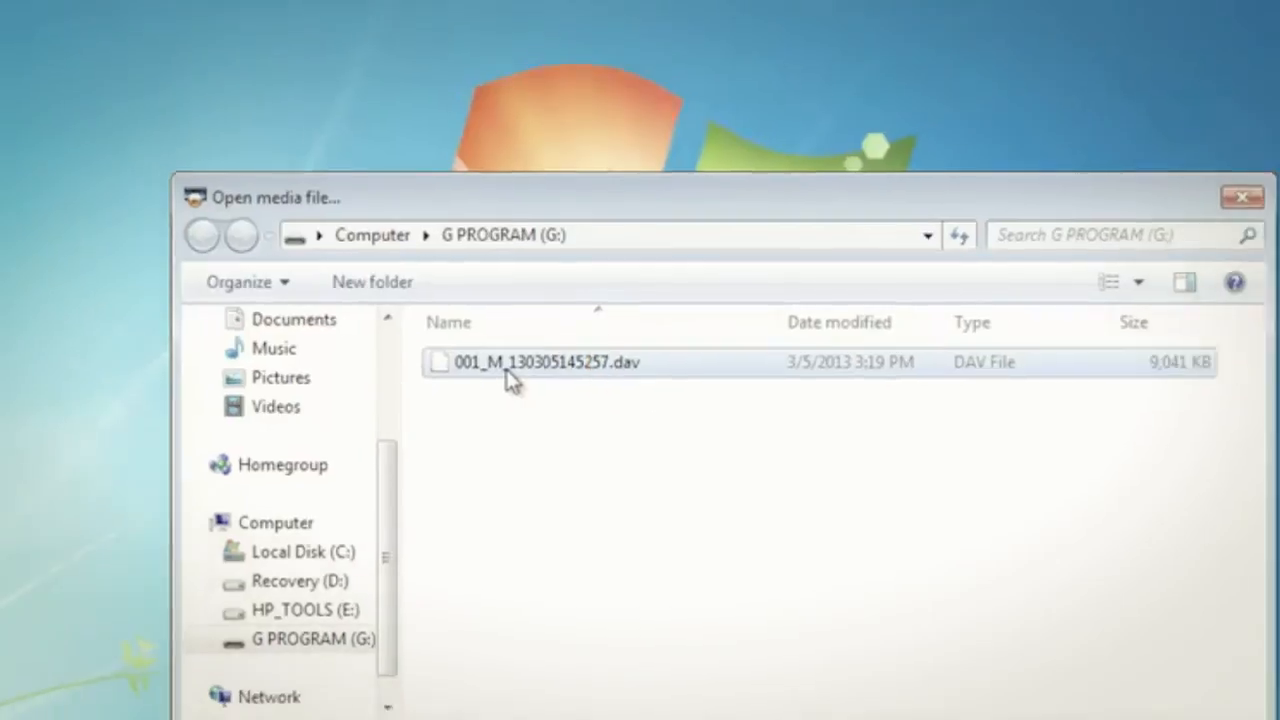
left_click(548, 362)
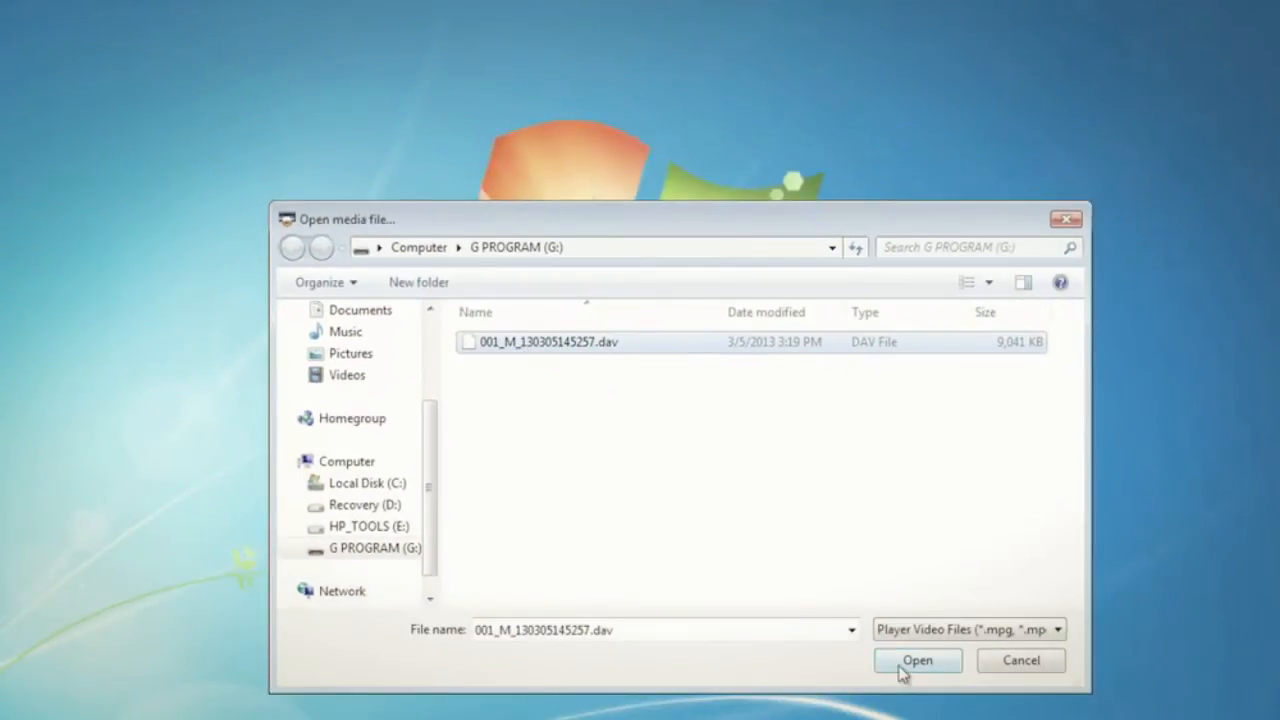
left_click(916, 660)
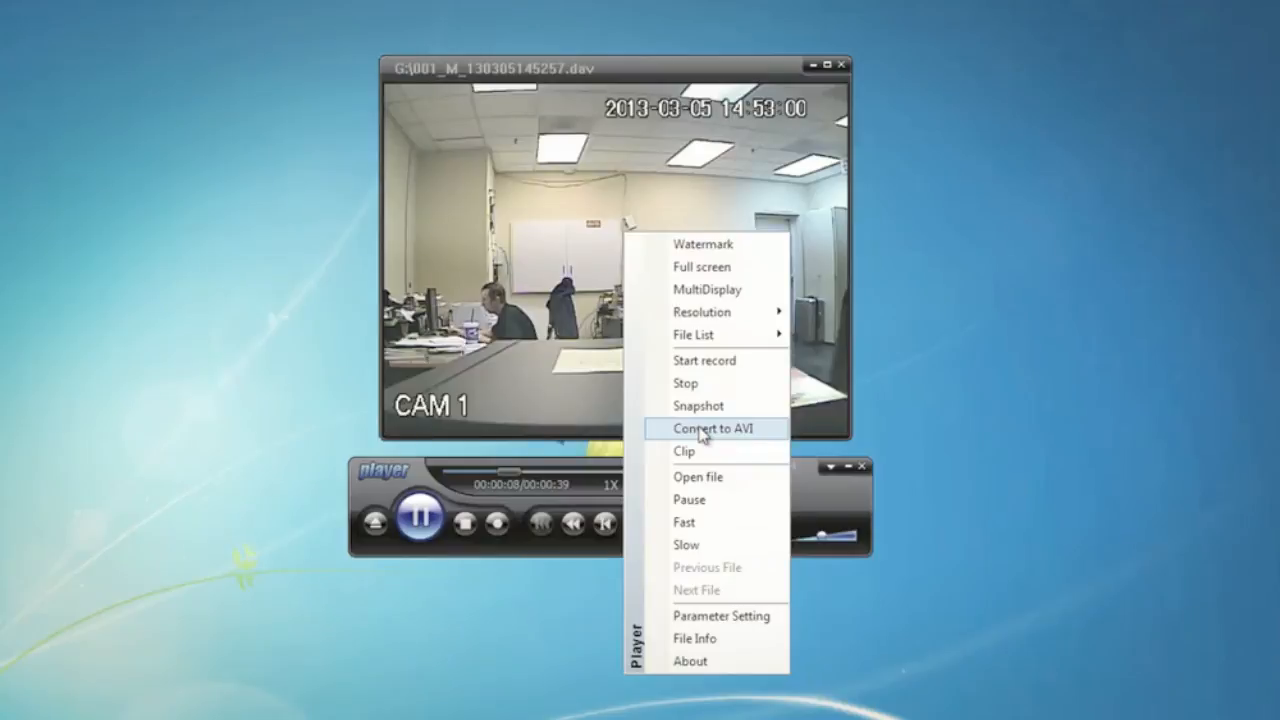
- Convert the recording to G:\001_M_130305145257.avi via Convert to AVI
left_click(716, 428)
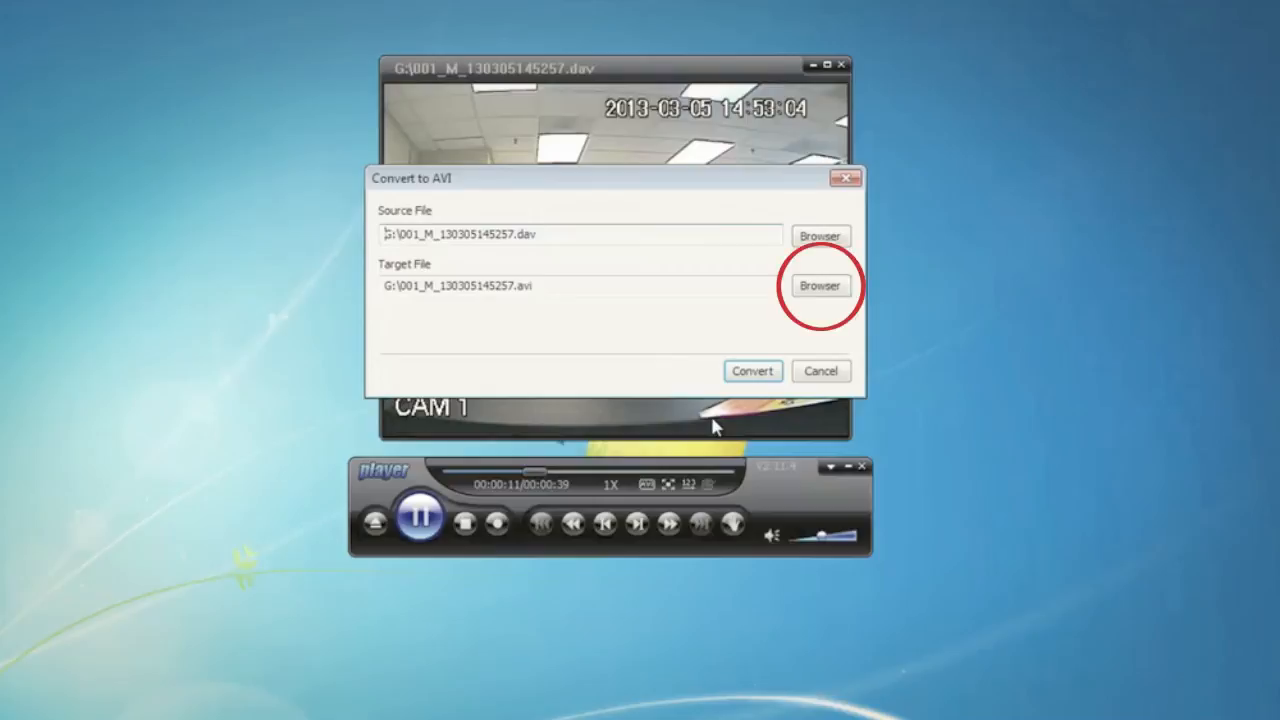
mouse_move(740, 418)
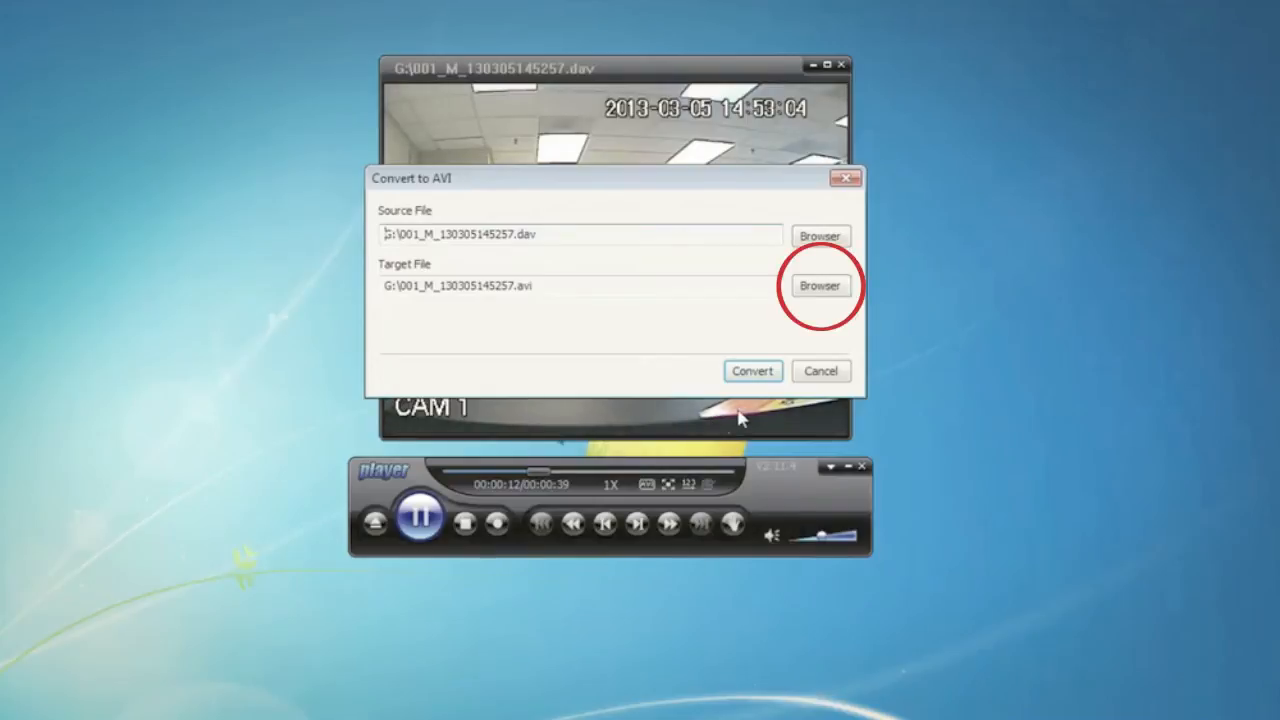
left_click(752, 370)
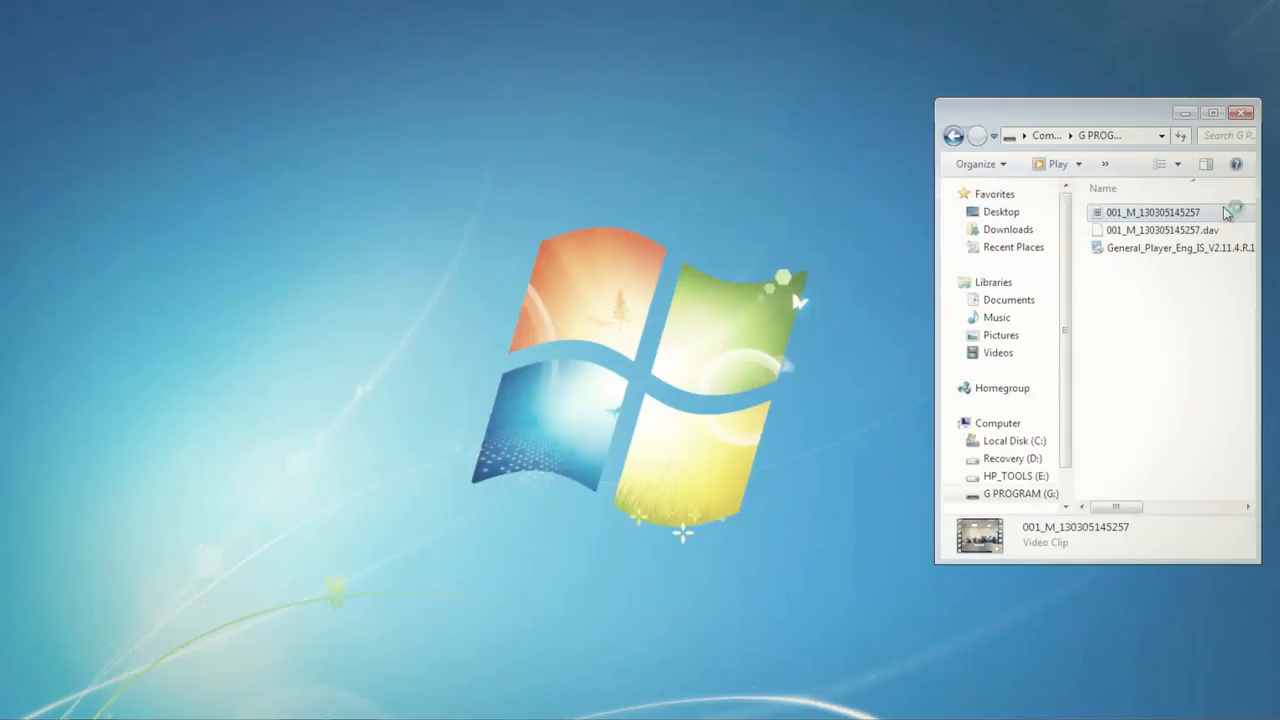
double_click(1152, 212)
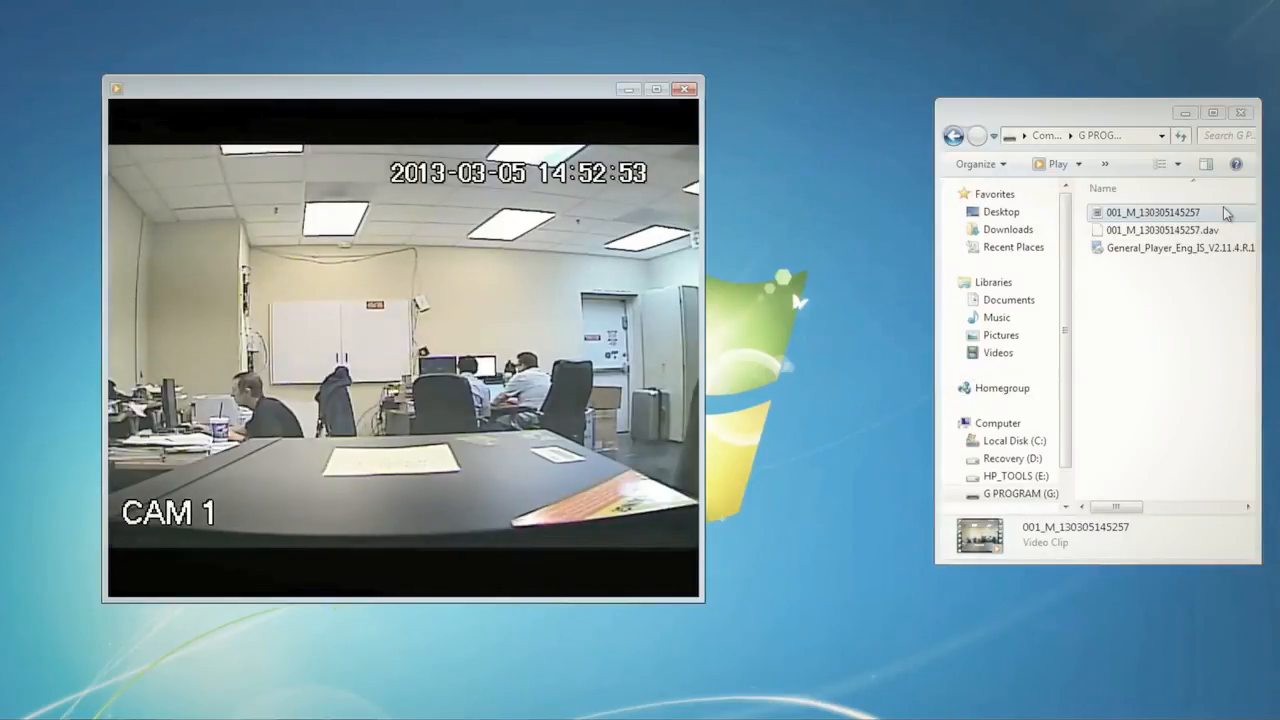